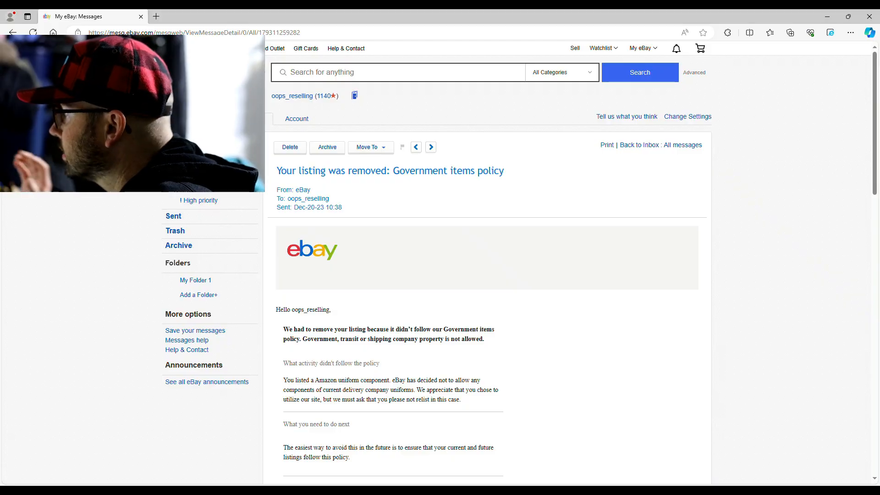
pyautogui.moveTo(309, 105)
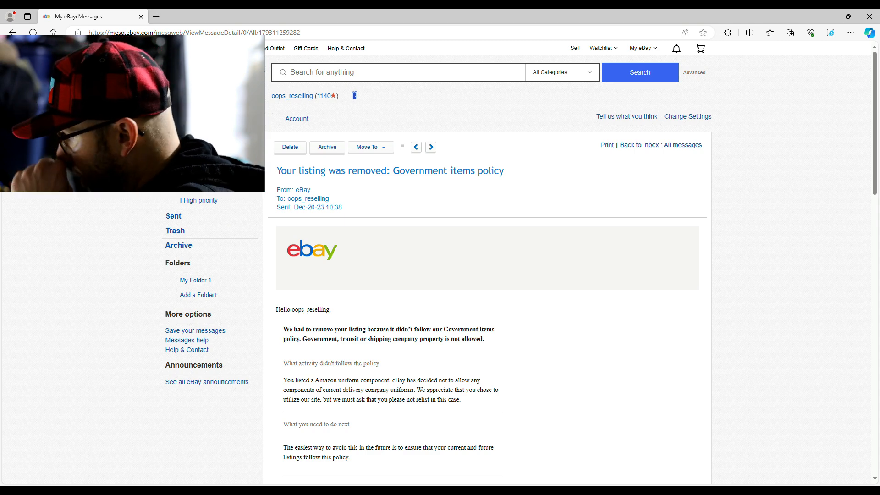
pyautogui.moveTo(331, 226)
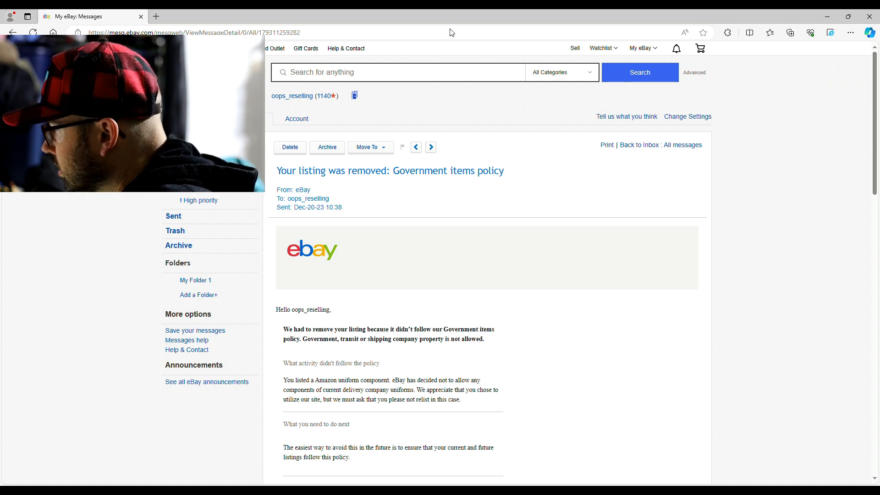
pyautogui.moveTo(468, 229)
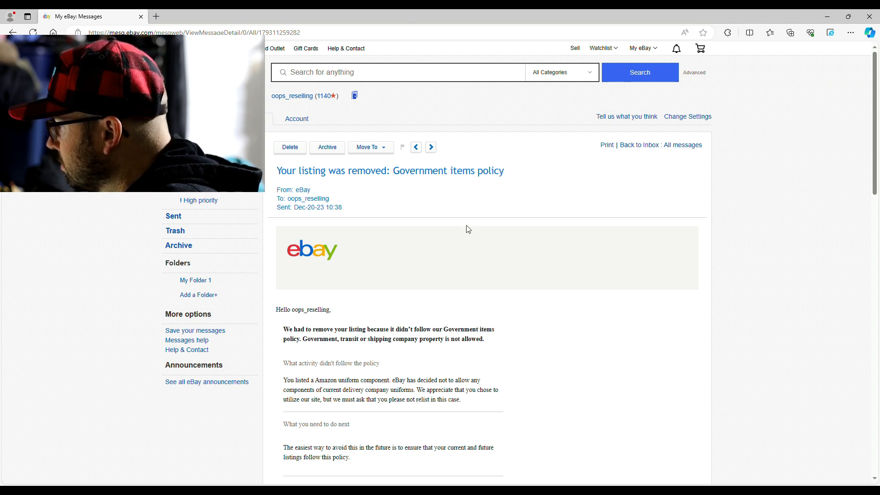
pyautogui.moveTo(508, 127)
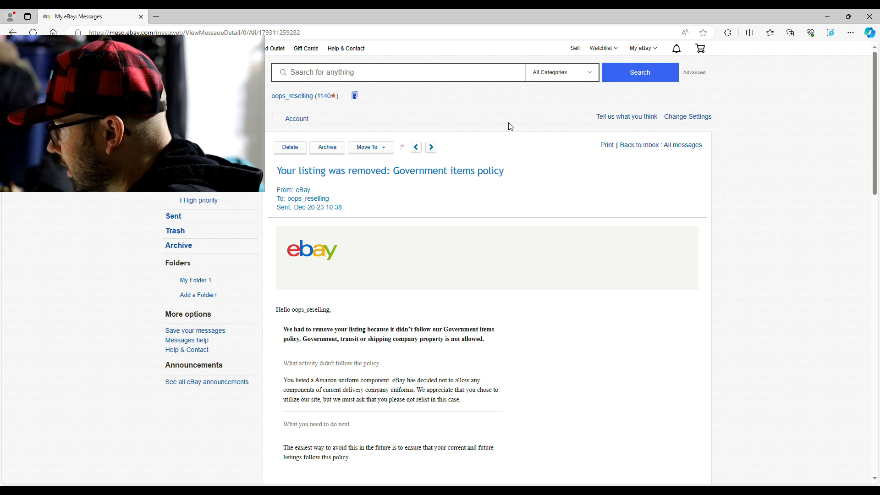
pyautogui.scroll(-3)
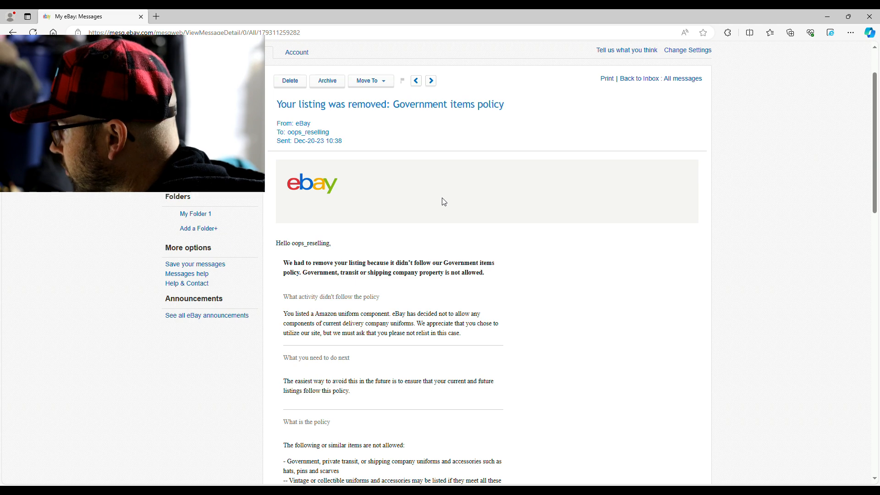
pyautogui.moveTo(453, 226)
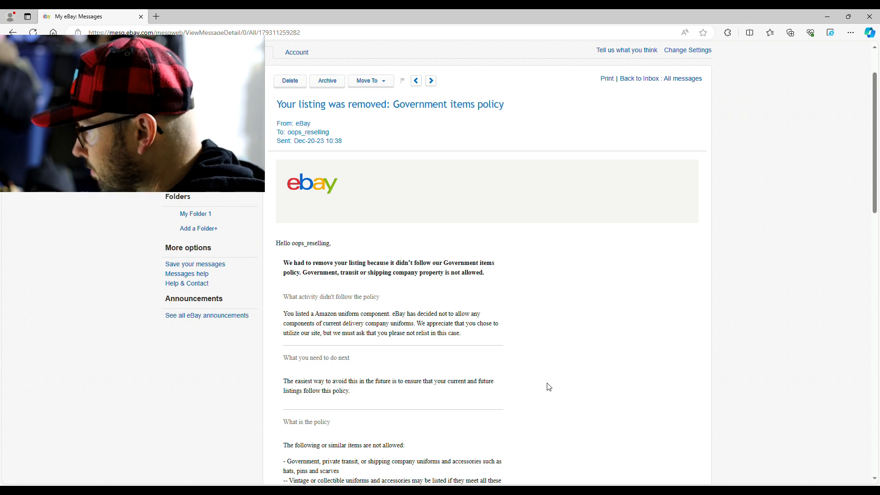
pyautogui.moveTo(470, 261)
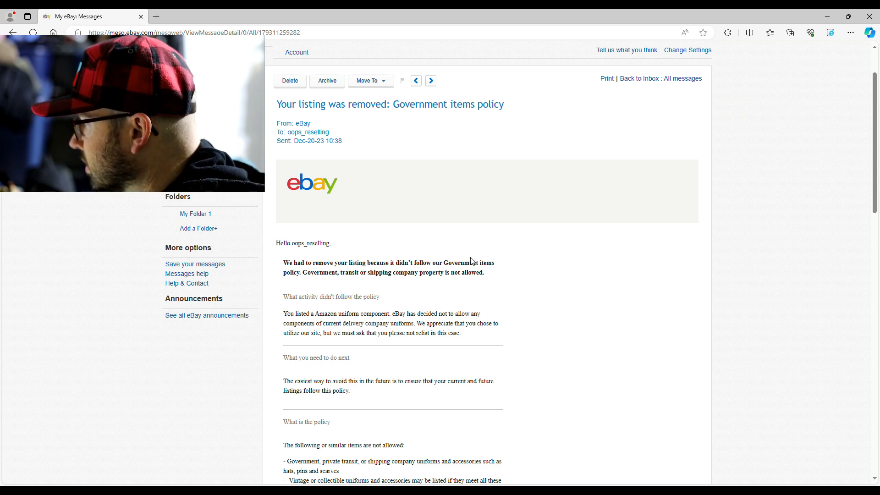
pyautogui.scroll(-3)
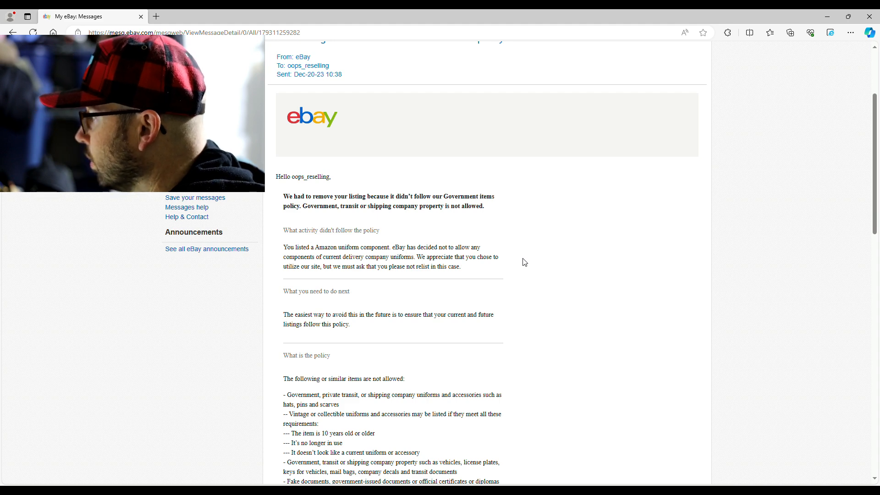
pyautogui.moveTo(446, 207)
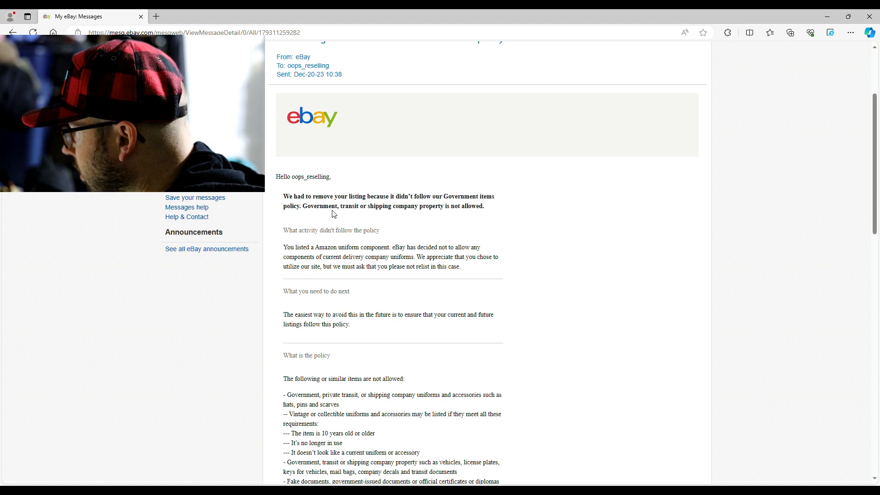
pyautogui.moveTo(423, 213)
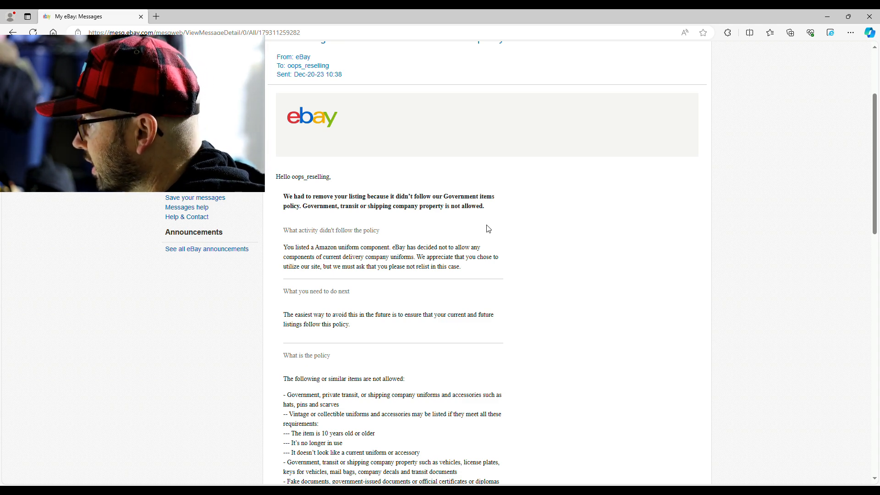
pyautogui.scroll(-3)
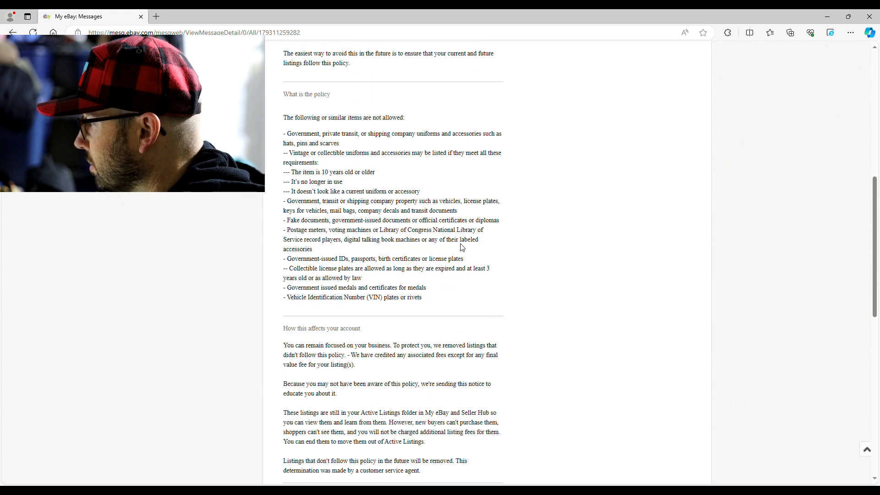
pyautogui.scroll(3)
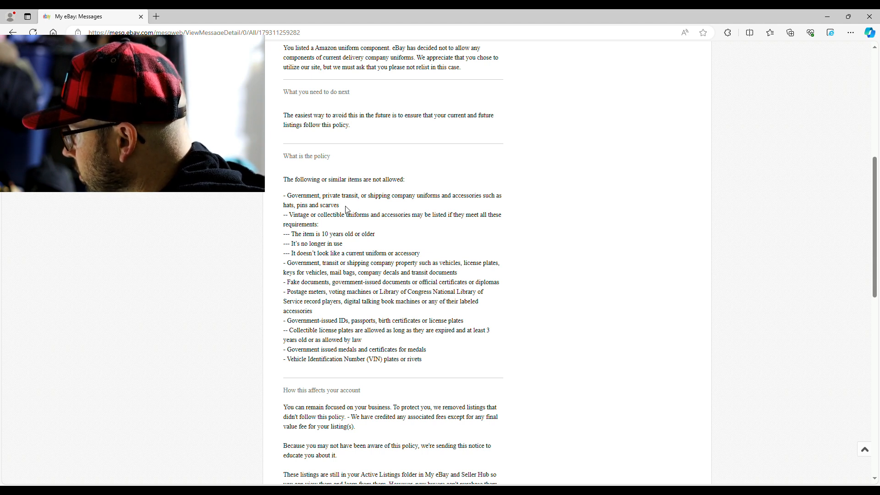
pyautogui.scroll(3)
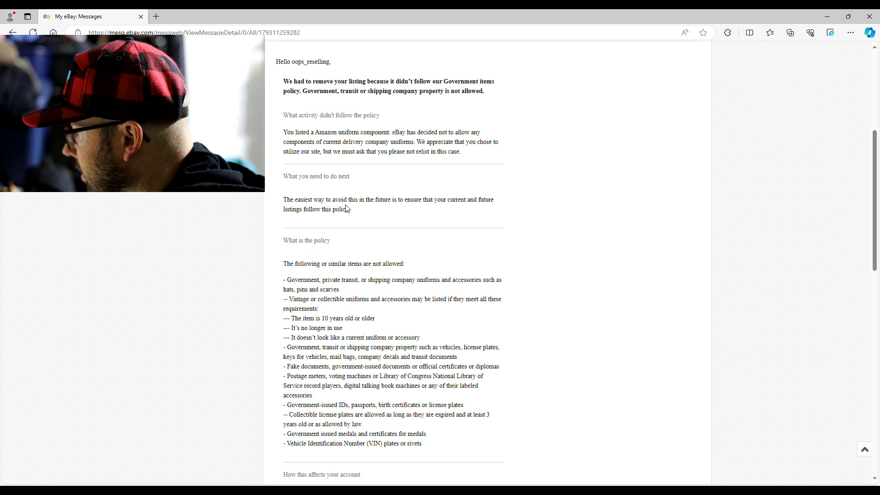
pyautogui.scroll(3)
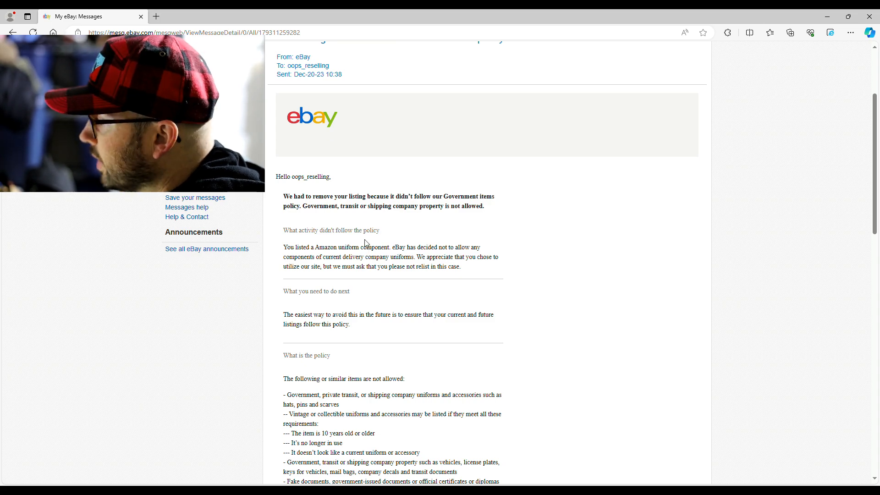
pyautogui.scroll(-3)
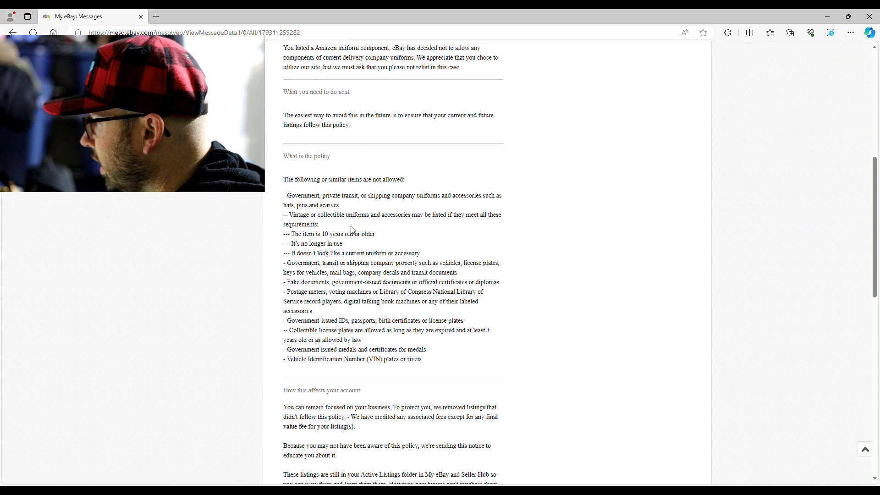
pyautogui.scroll(-3)
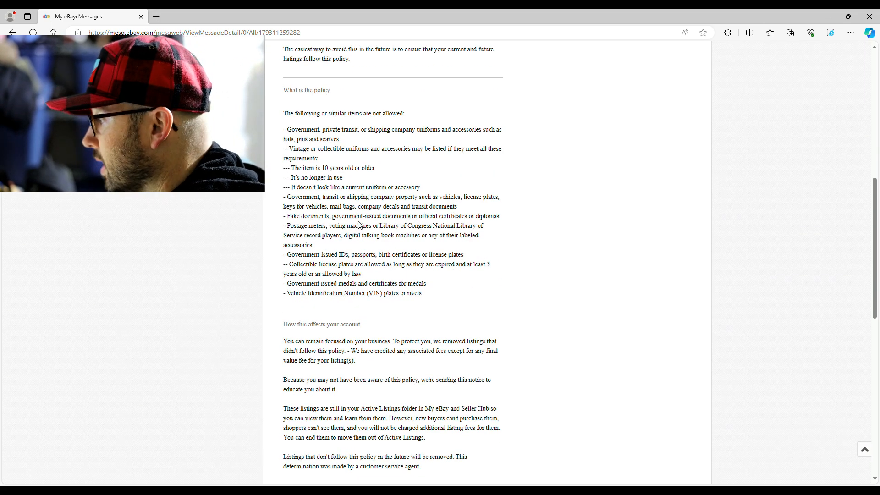
pyautogui.scroll(3)
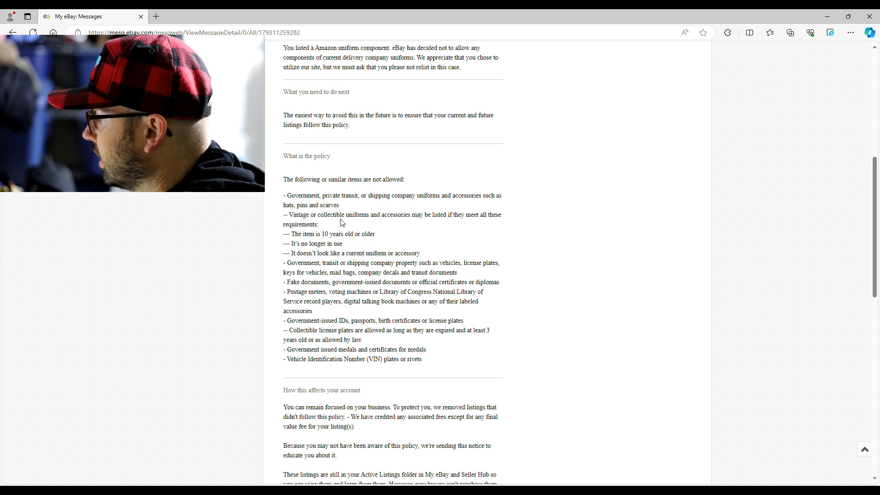
pyautogui.moveTo(411, 242)
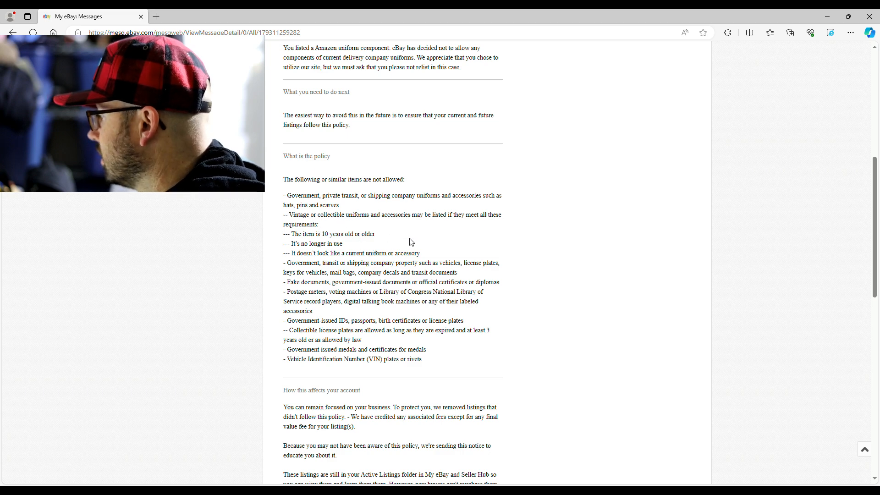